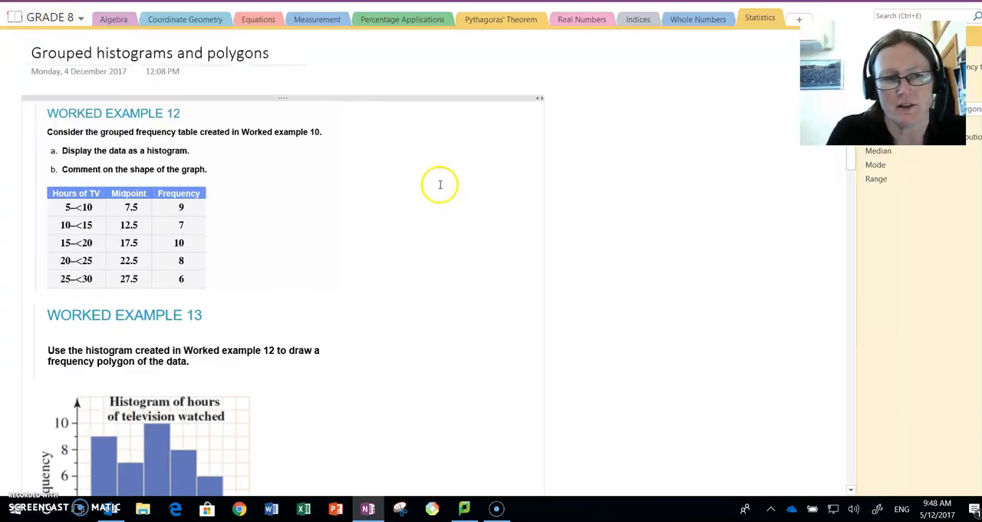
pyautogui.moveTo(423, 181)
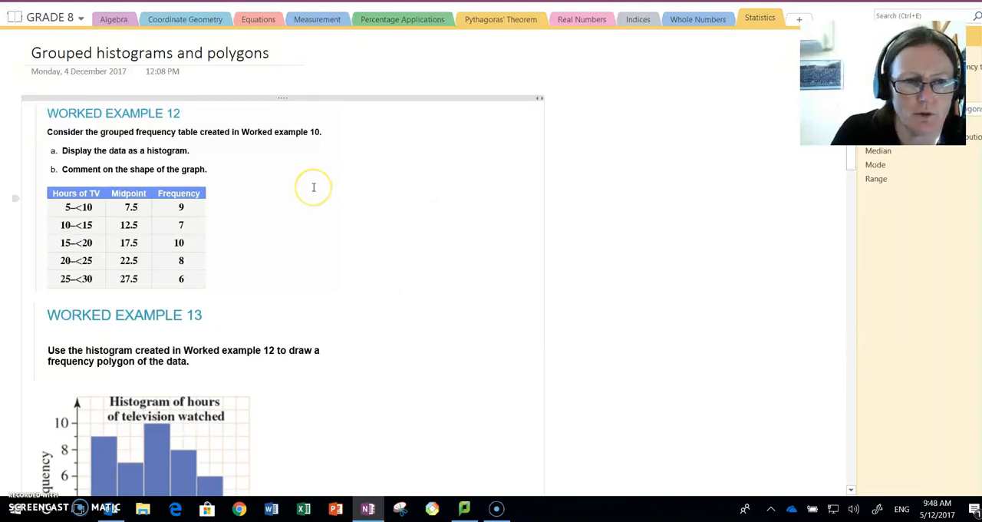
pyautogui.moveTo(80, 153)
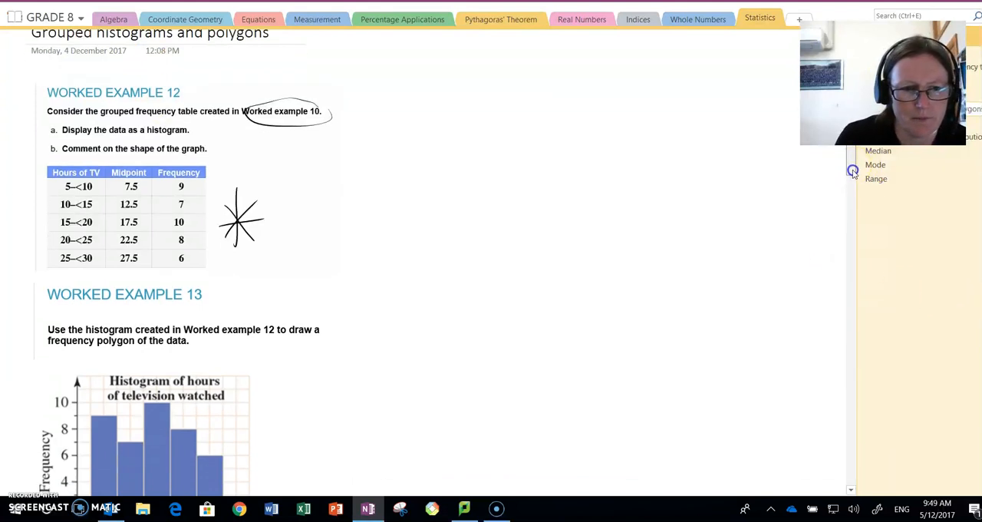
# Circle the Worked Example 13 histogram title and axis labels, writing 5, 10, 15, 20, 25, 30 under the bars
pyautogui.scroll(-3)
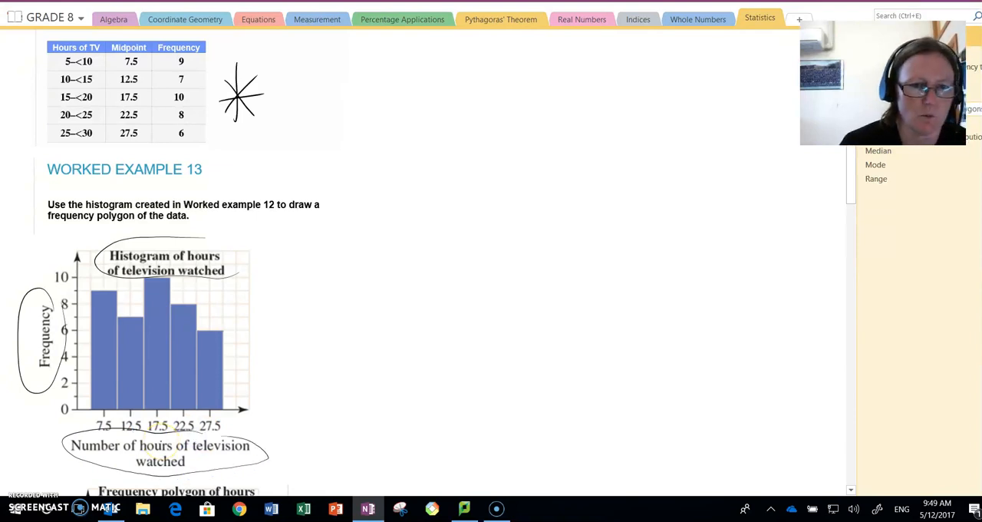
pyautogui.scroll(-3)
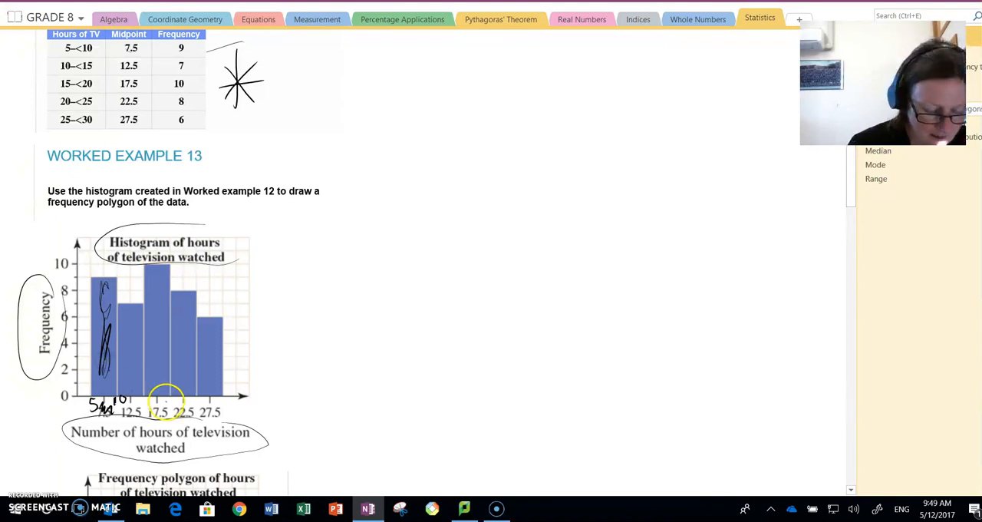
pyautogui.moveTo(141, 408)
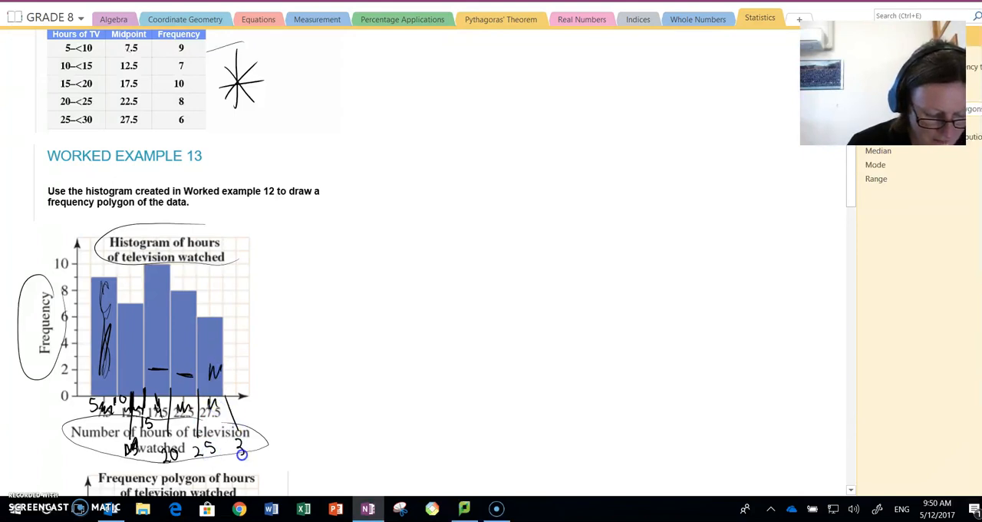
pyautogui.scroll(-3)
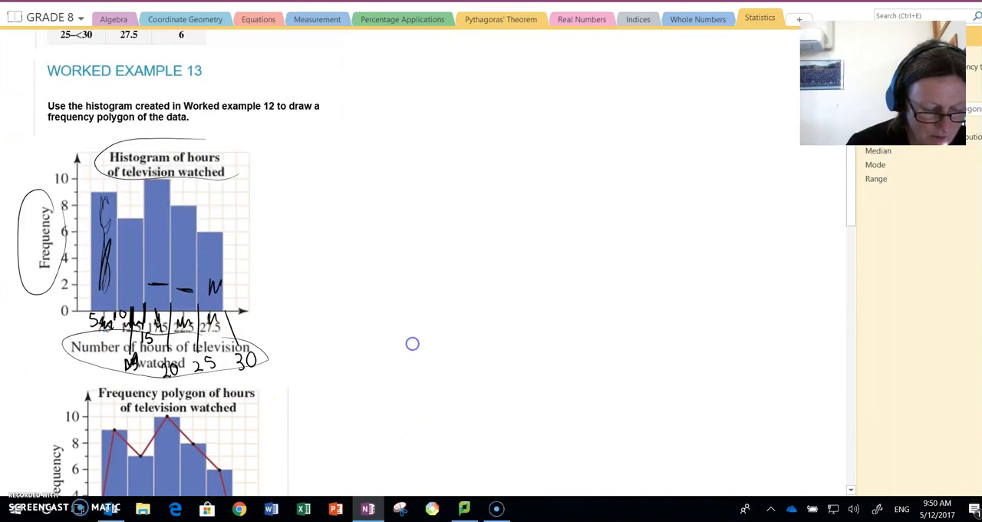
# Circle each Hours of TV class interval in the Worked Example 12 table
pyautogui.scroll(3)
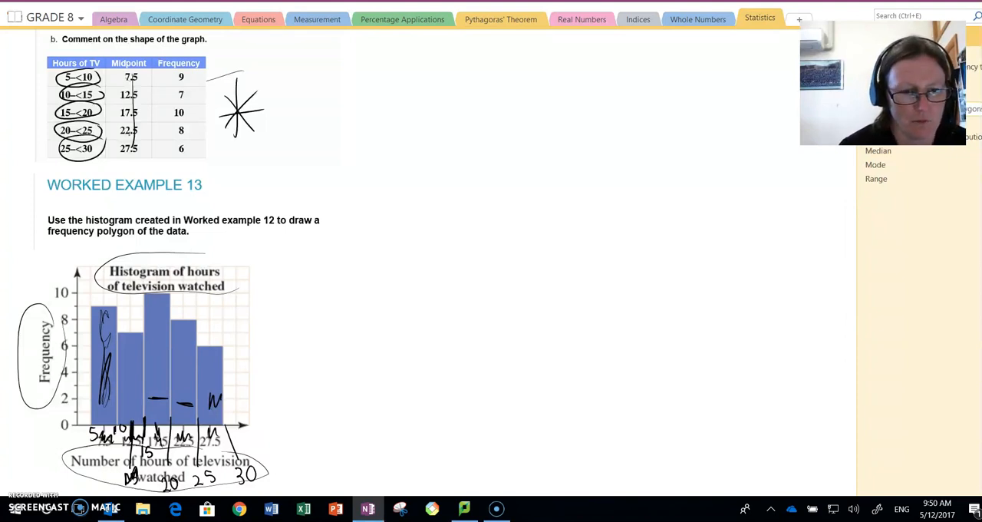
pyautogui.scroll(-3)
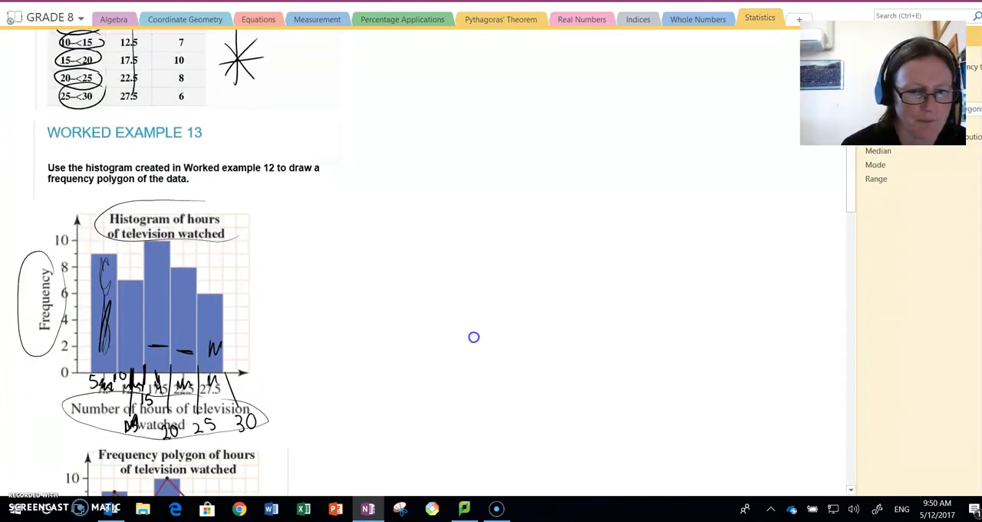
pyautogui.scroll(3)
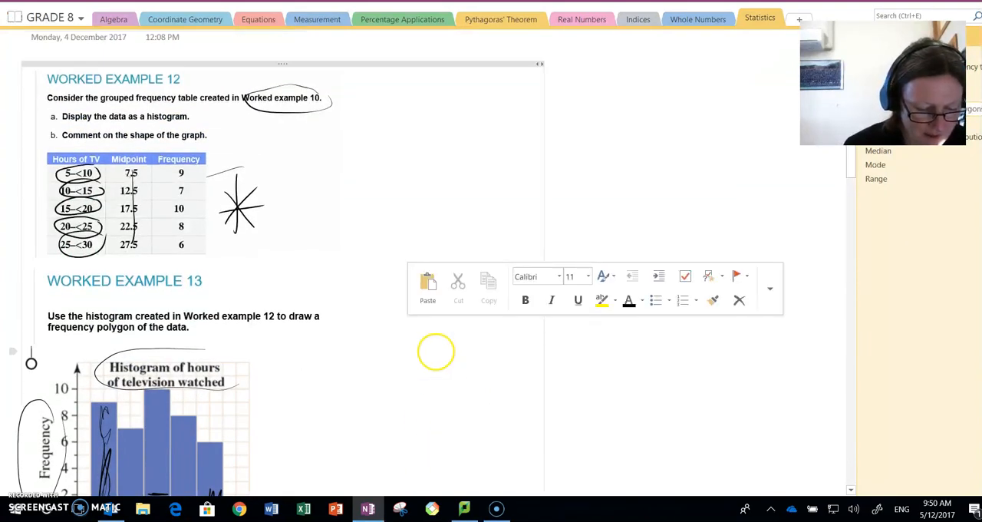
pyautogui.scroll(-3)
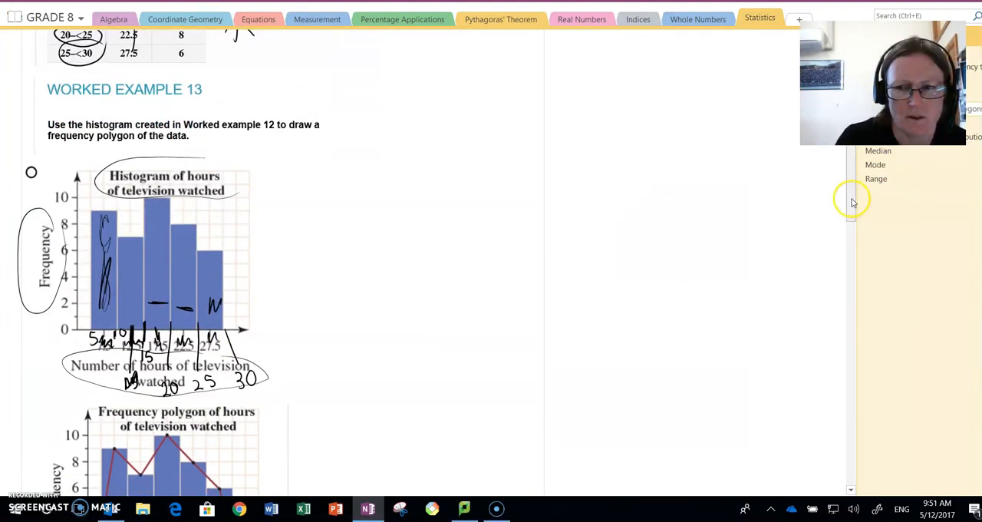
pyautogui.scroll(3)
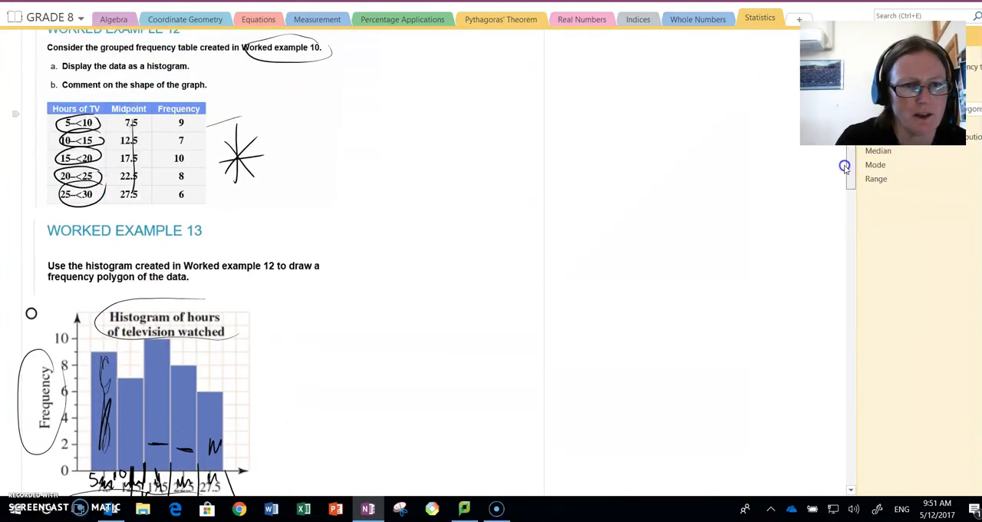
pyautogui.scroll(-3)
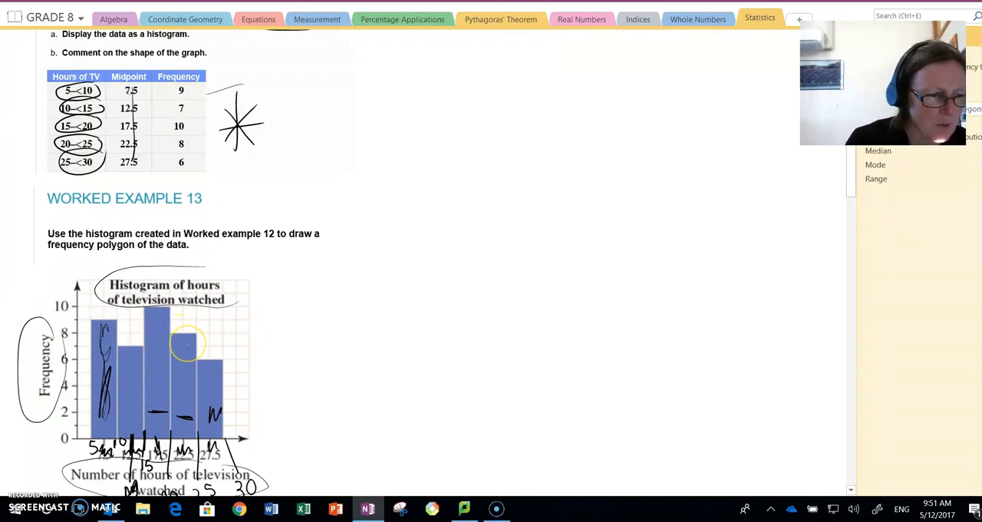
pyautogui.moveTo(187, 344)
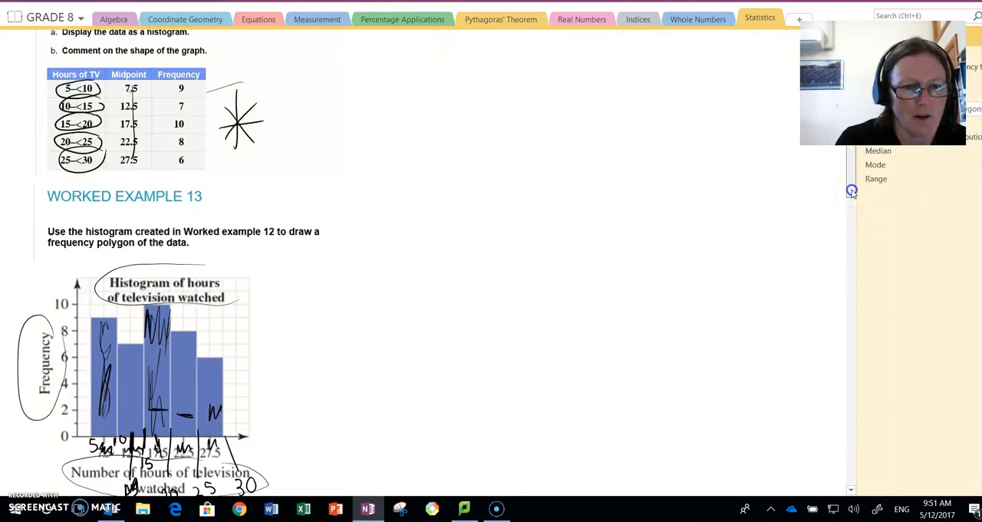
# Mark up the histogram's tallest bar with heavy ink strokes
pyautogui.scroll(-3)
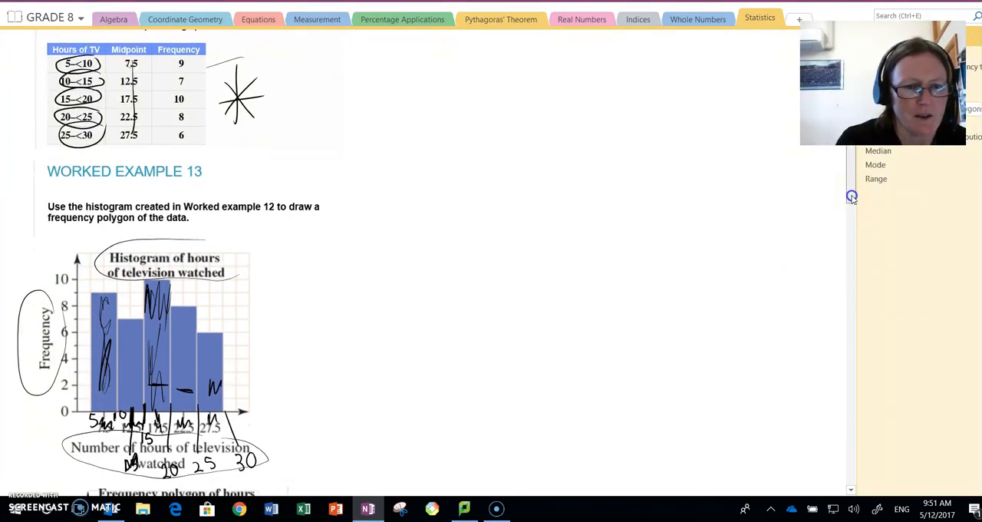
pyautogui.scroll(-3)
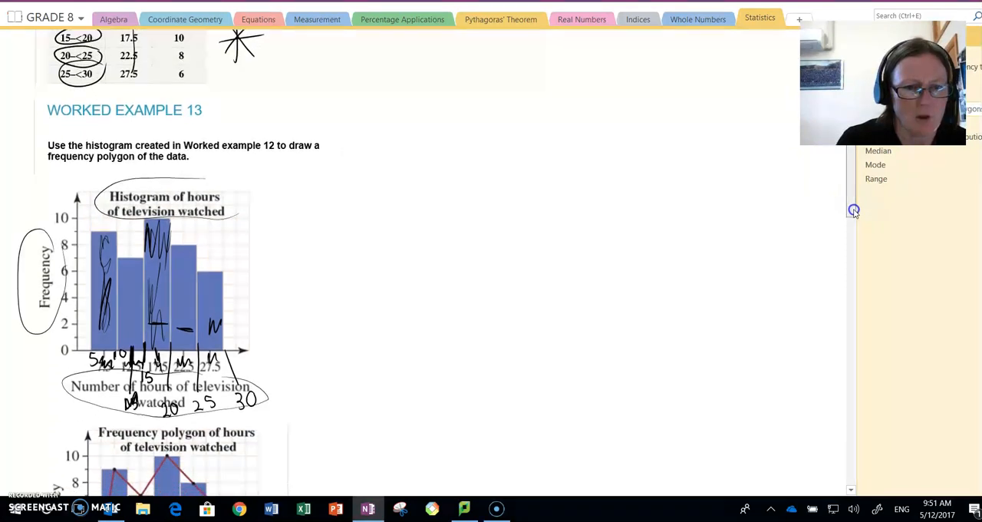
pyautogui.scroll(-3)
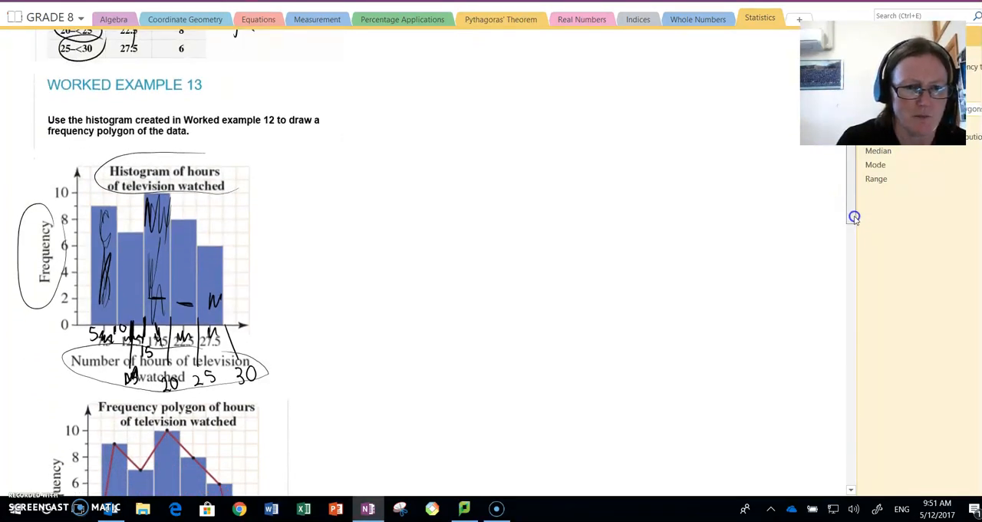
# Write 5, 15, 20, 25, 30 with tick lines under the frequency polygon's horizontal axis
pyautogui.scroll(-3)
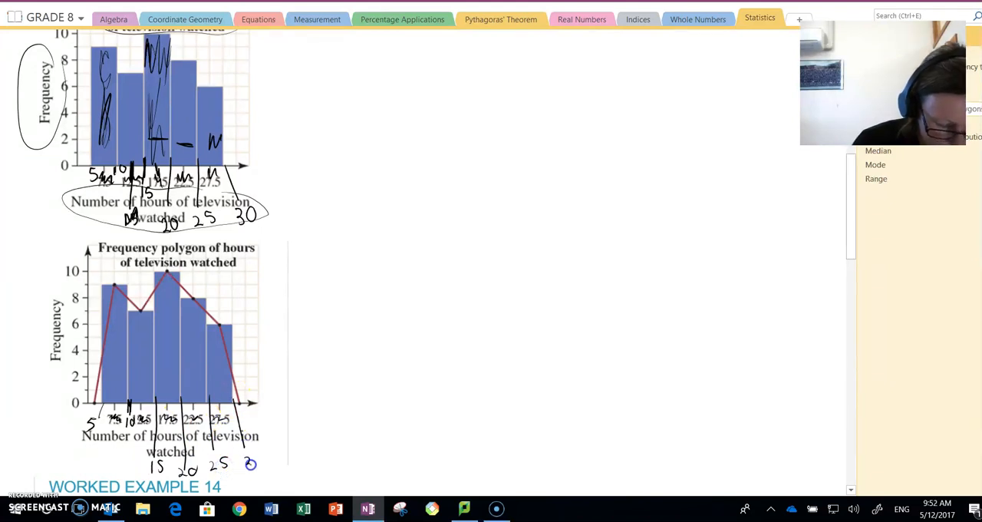
pyautogui.click(248, 463)
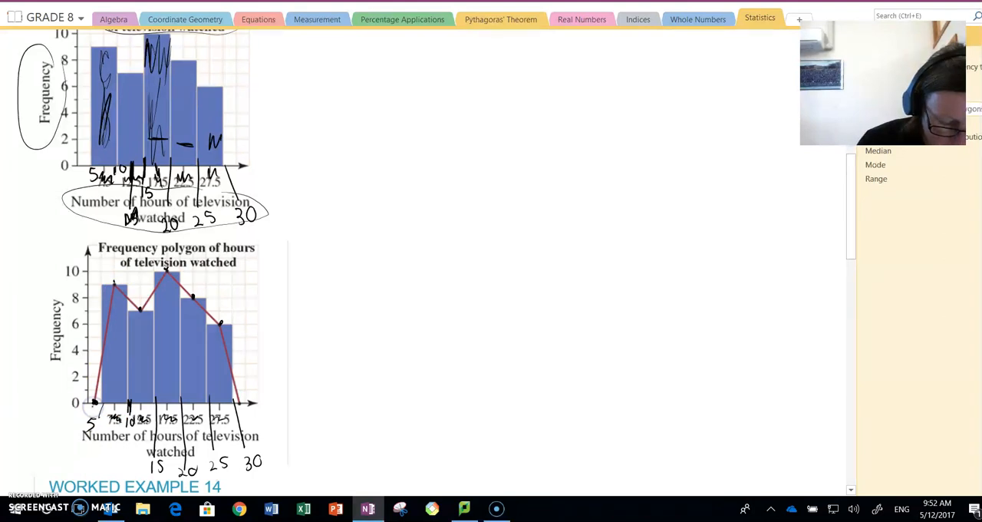
pyautogui.click(242, 402)
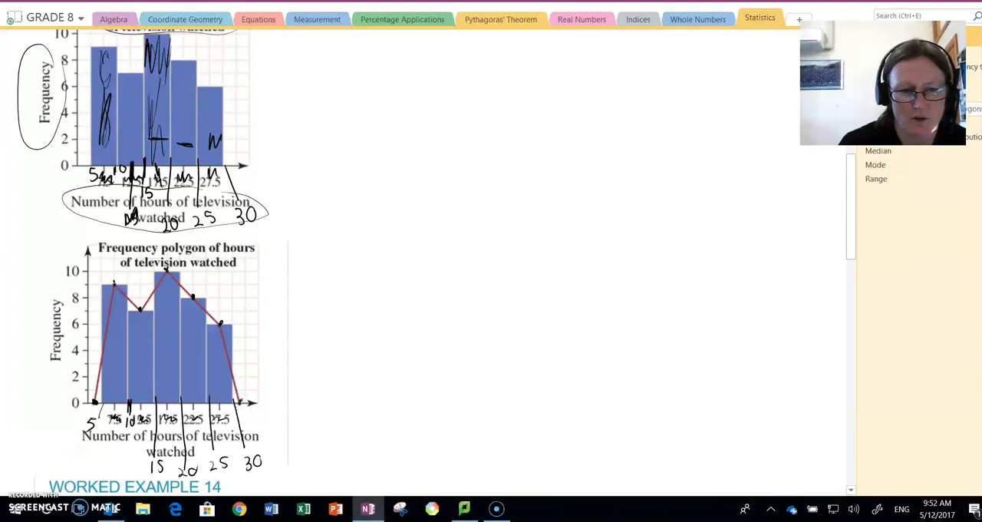
pyautogui.moveTo(874, 293)
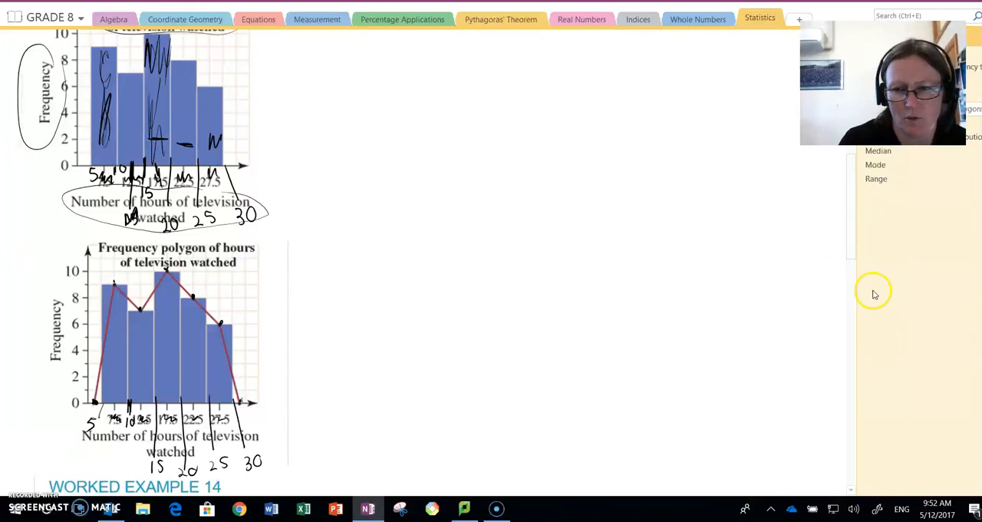
pyautogui.scroll(-3)
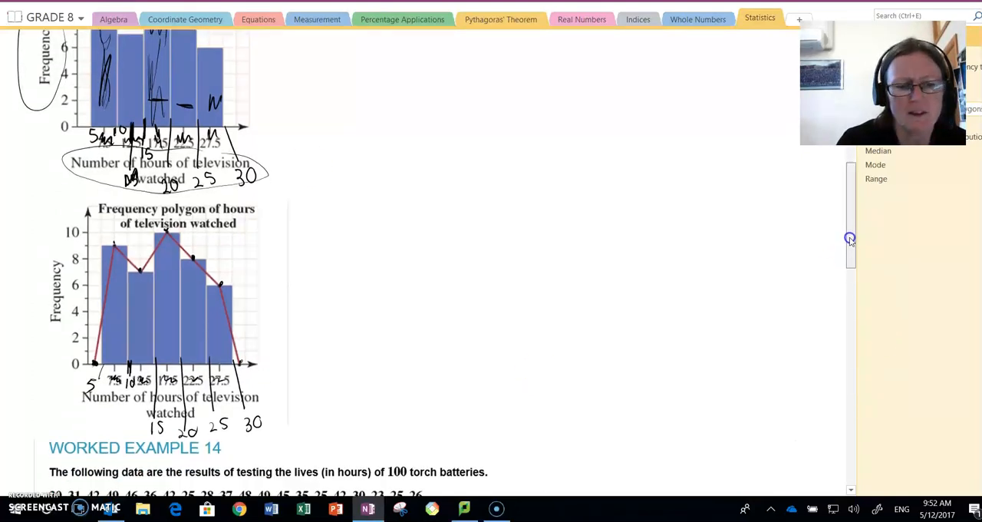
# Draw a bracket down the Frequency column of the Worked Example 14 battery-life table
pyautogui.scroll(-3)
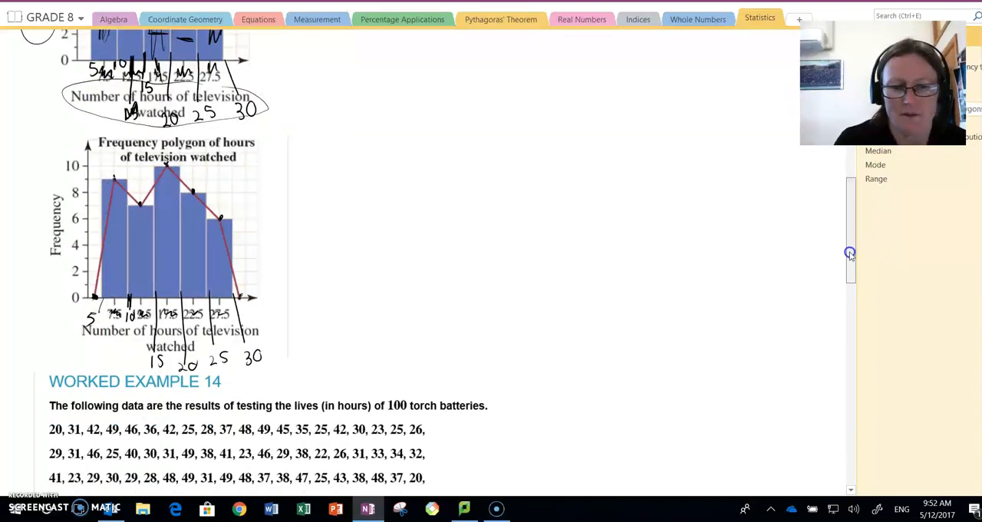
pyautogui.scroll(-3)
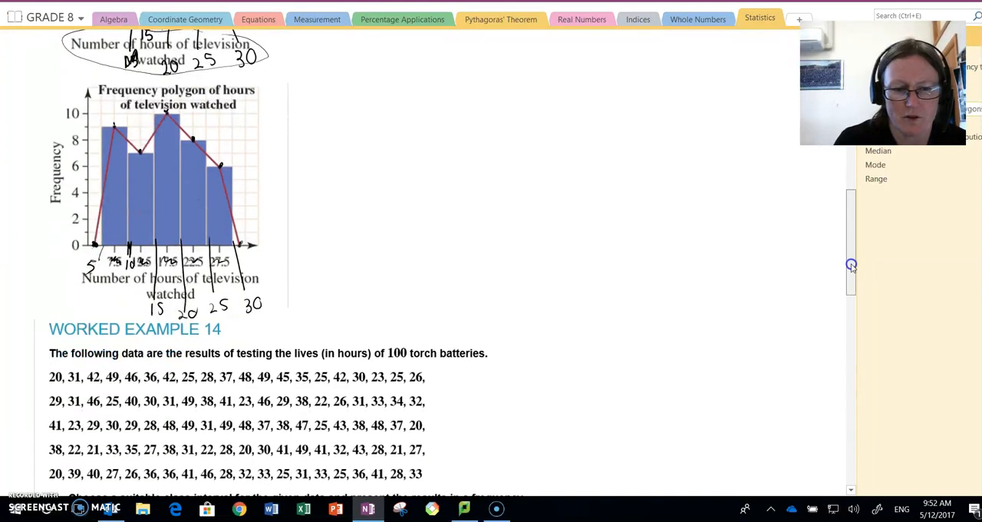
pyautogui.scroll(-3)
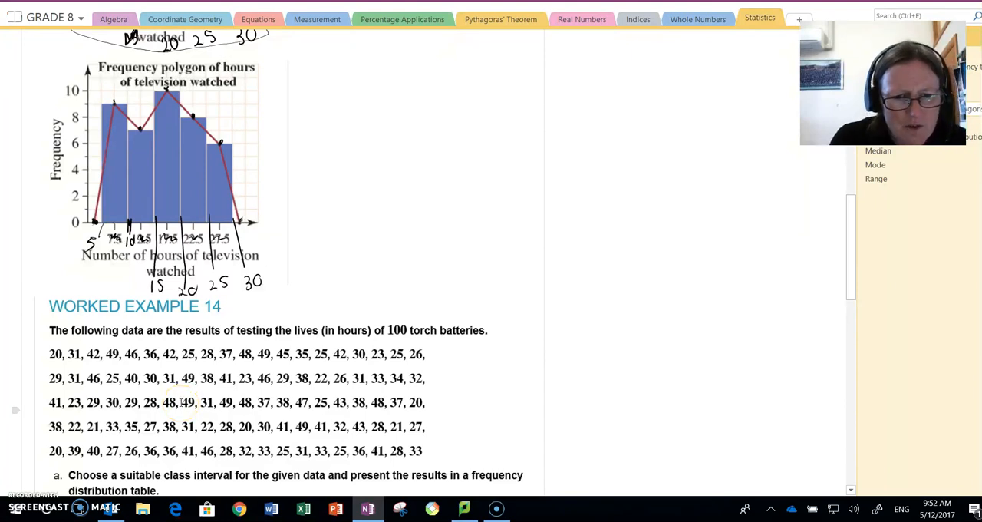
pyautogui.moveTo(850, 244)
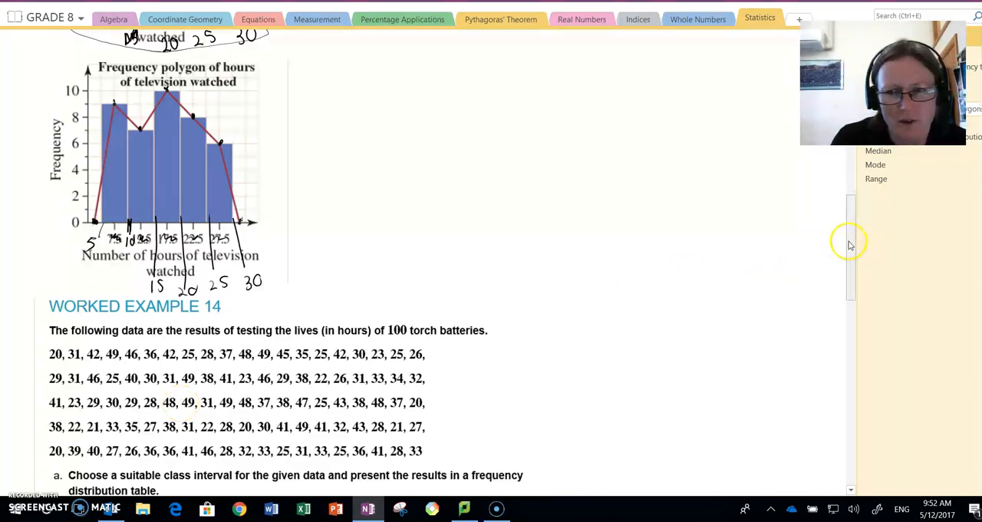
pyautogui.scroll(-3)
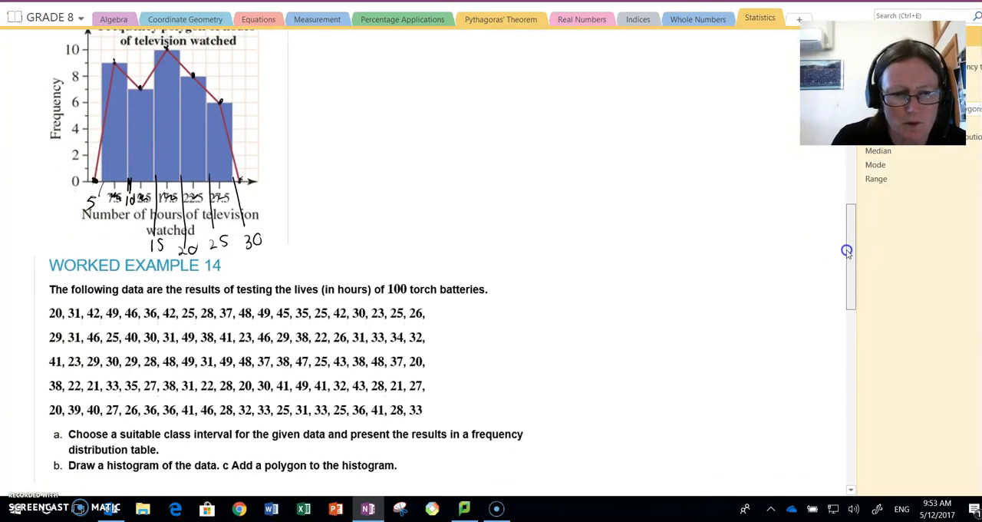
pyautogui.scroll(-3)
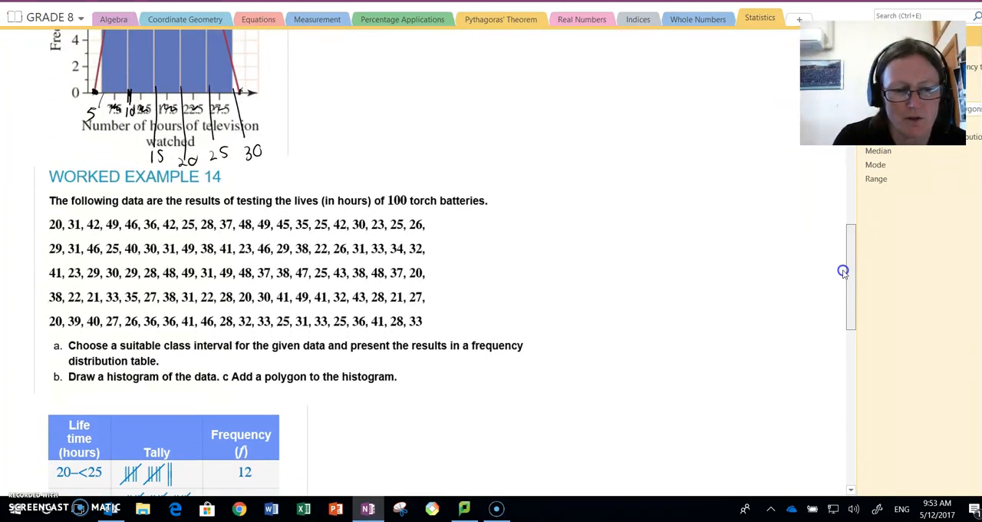
# Circle the frequency column's Total of 100
pyautogui.scroll(-3)
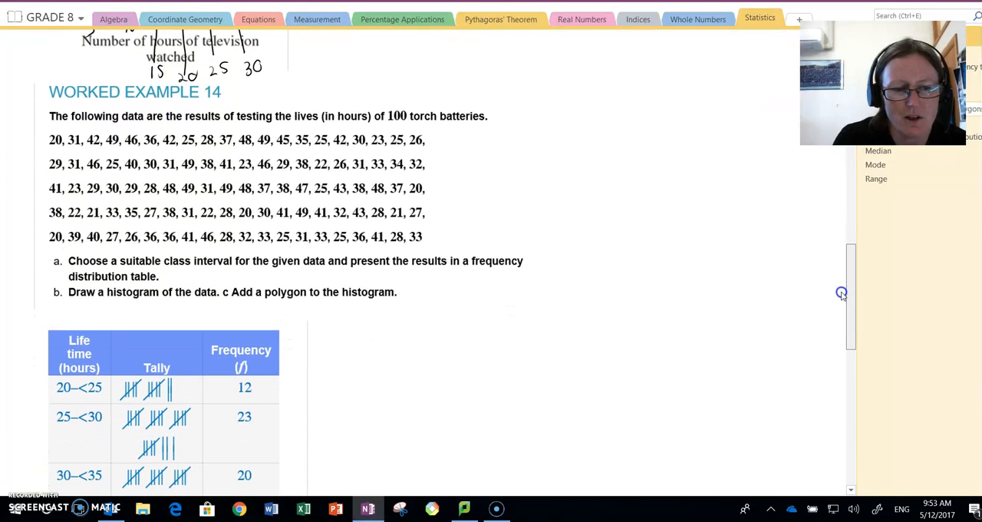
pyautogui.scroll(-3)
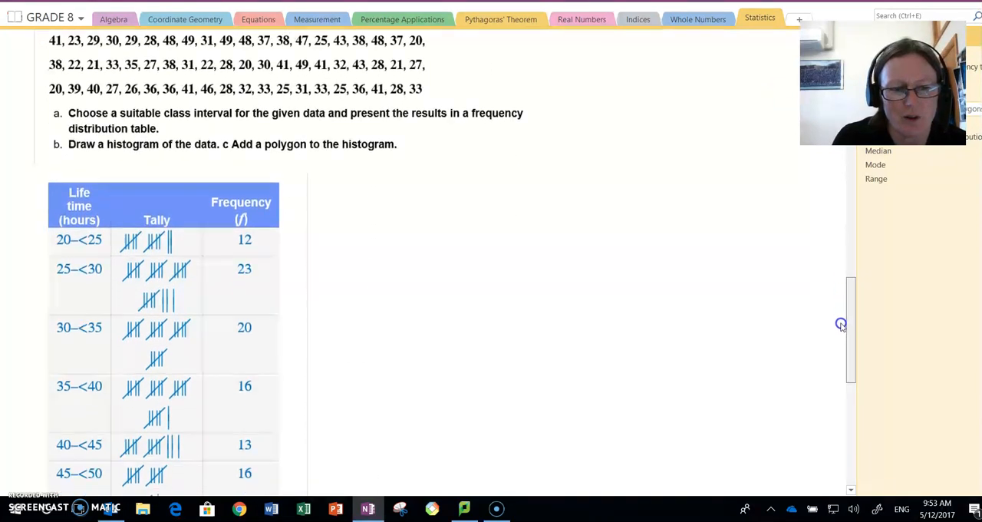
pyautogui.scroll(-3)
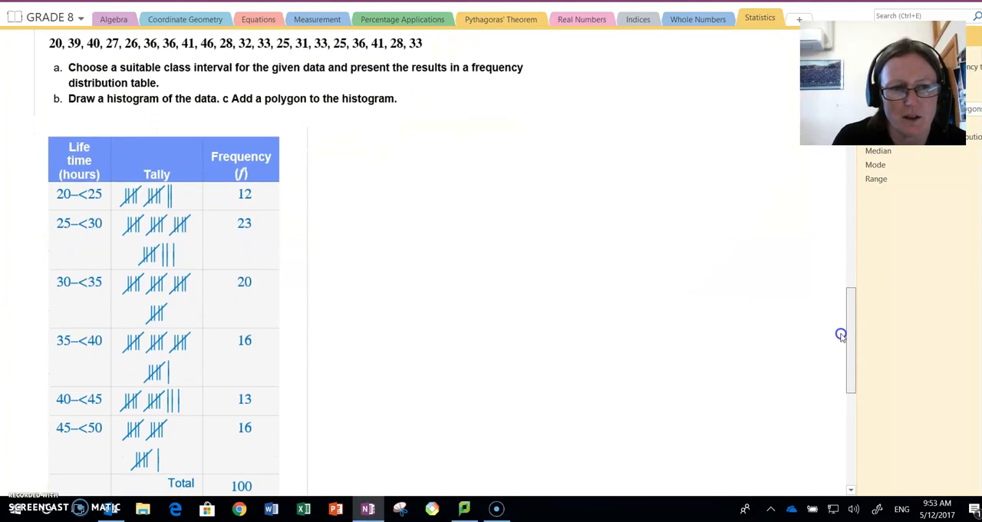
pyautogui.scroll(3)
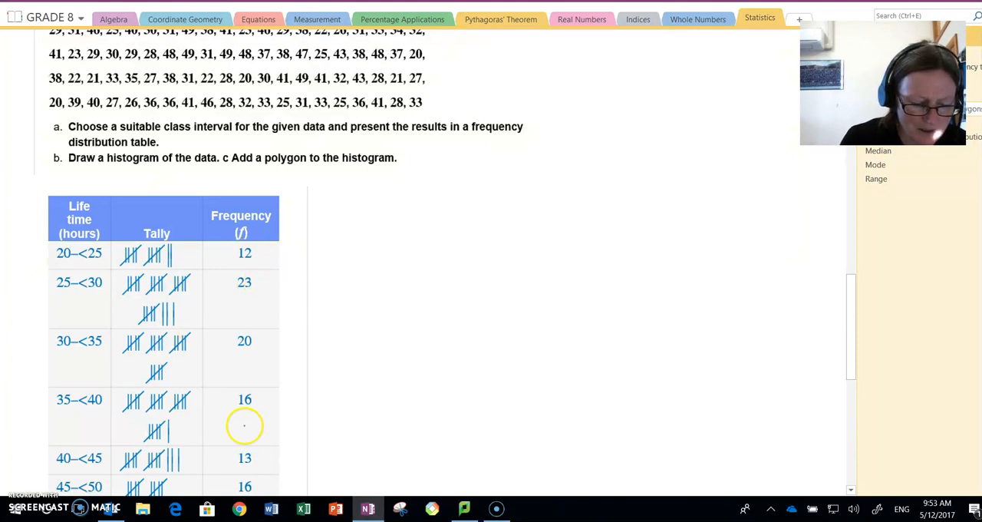
pyautogui.moveTo(828, 310)
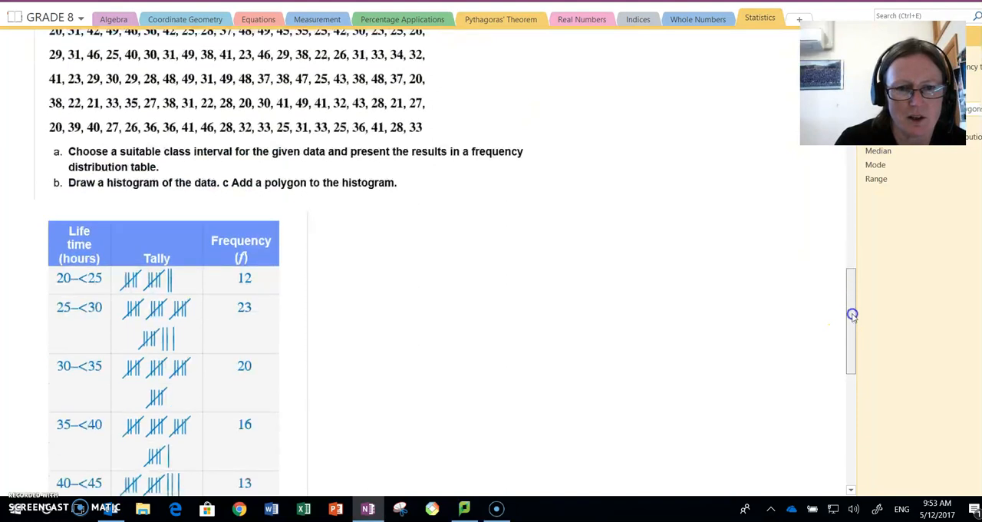
pyautogui.scroll(-3)
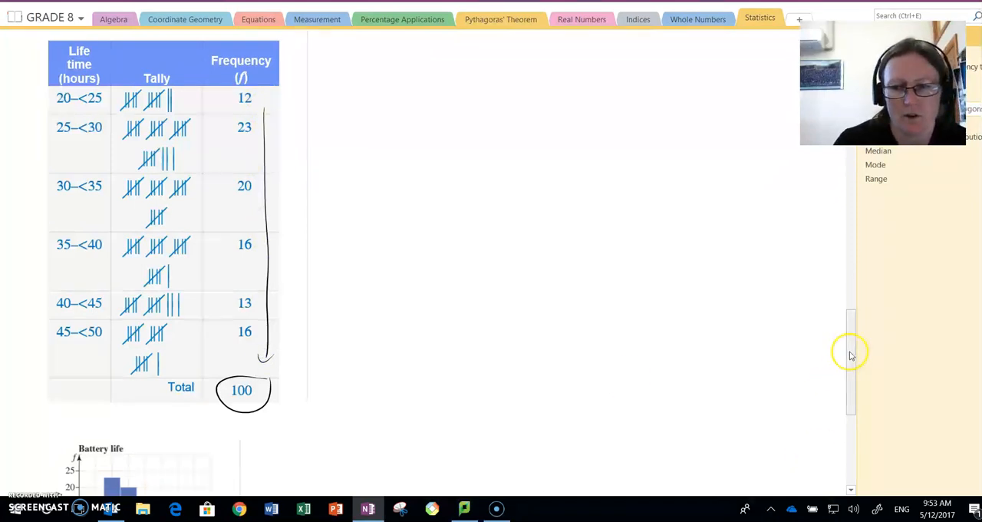
pyautogui.scroll(3)
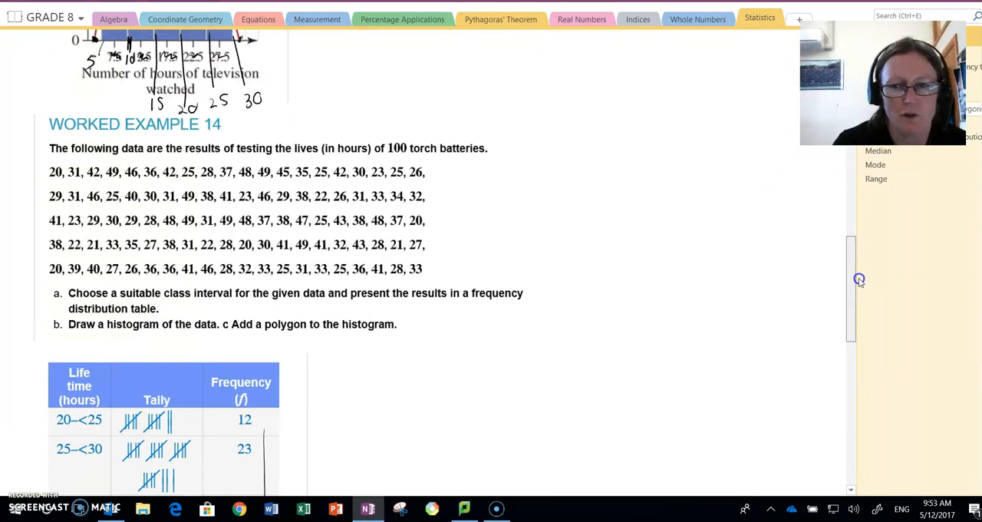
pyautogui.scroll(-3)
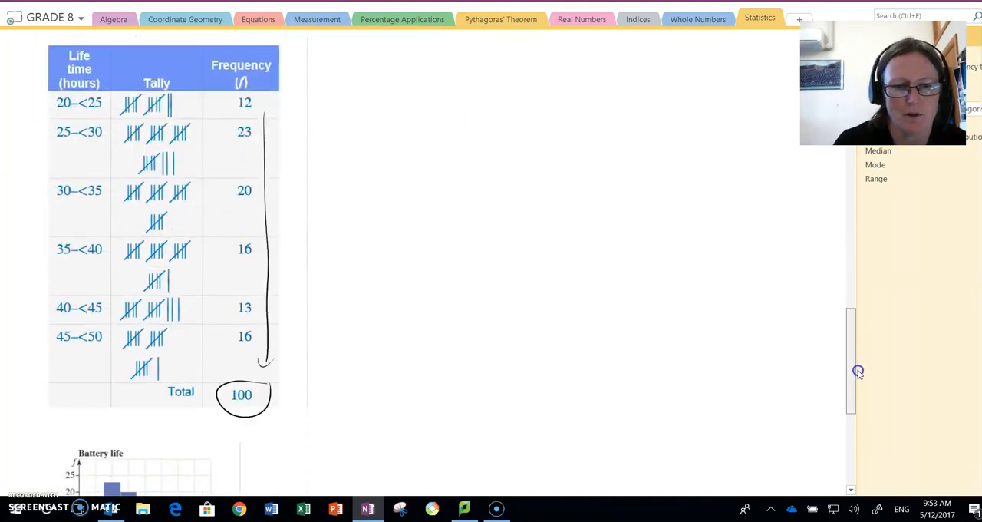
pyautogui.scroll(-3)
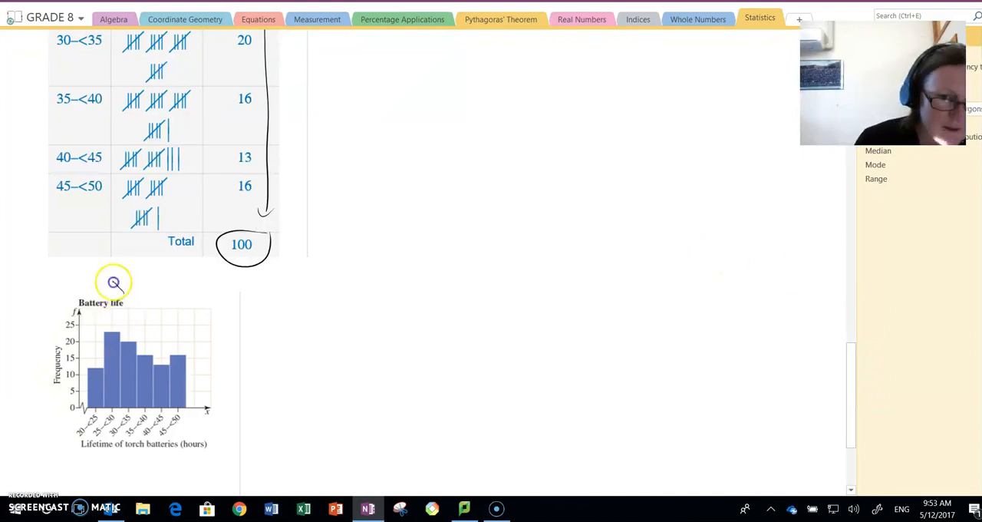
# Circle 'Battery life' and 'Frequency', write 20, 25, 30, 35 under the bars, and sketch a 20–40 axis-break number line
pyautogui.moveTo(114, 282); pyautogui.dragTo(46, 386)
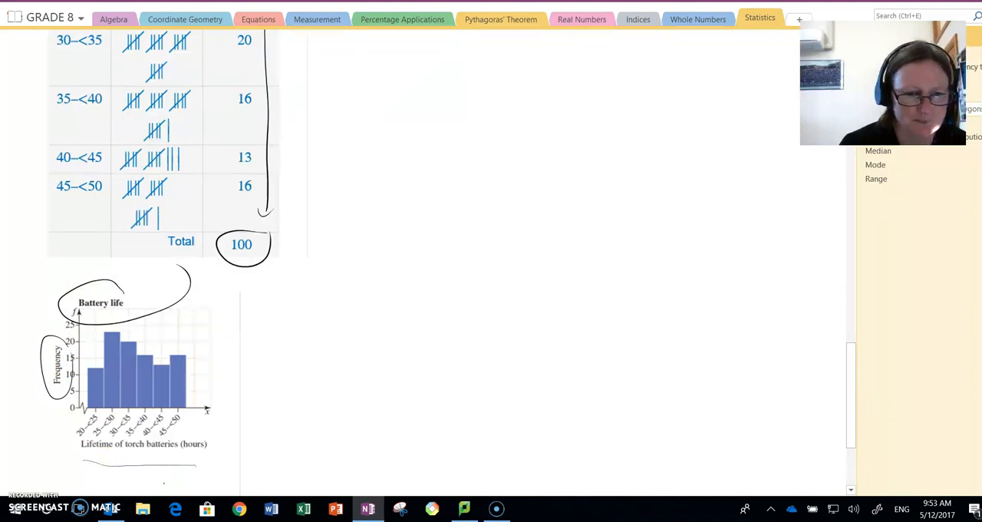
pyautogui.click(86, 398)
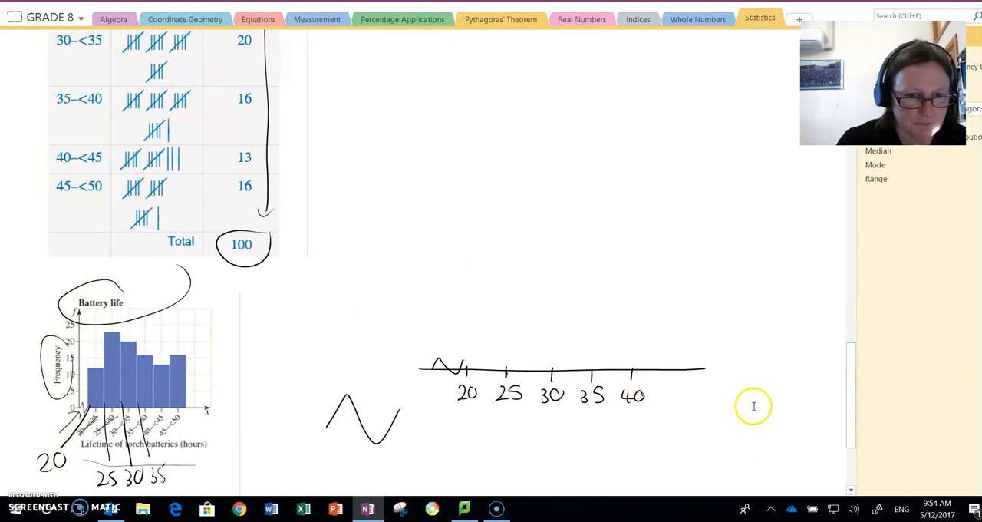
pyautogui.moveTo(813, 319)
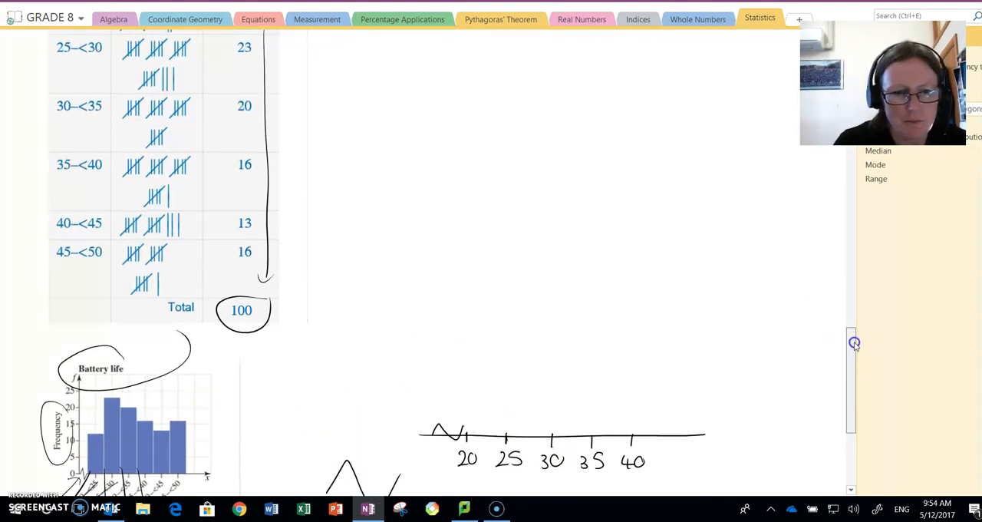
# Ink strokes inside each bar of the Battery life histogram, then move to the next histogram
pyautogui.scroll(-3)
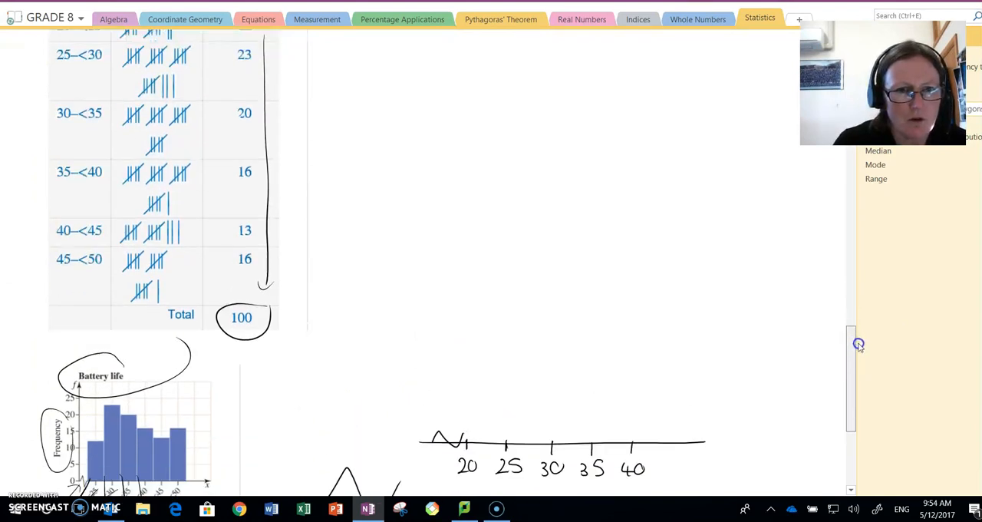
pyautogui.scroll(-3)
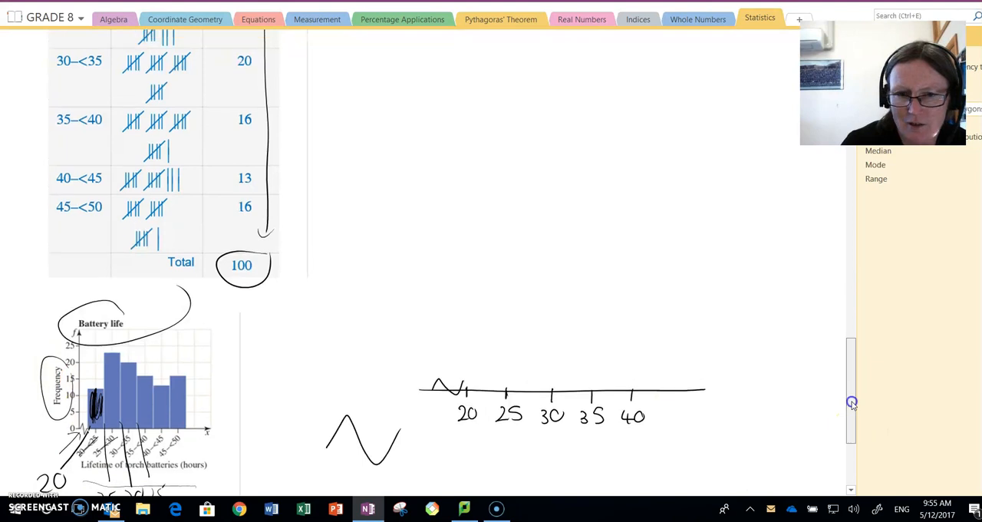
pyautogui.scroll(-3)
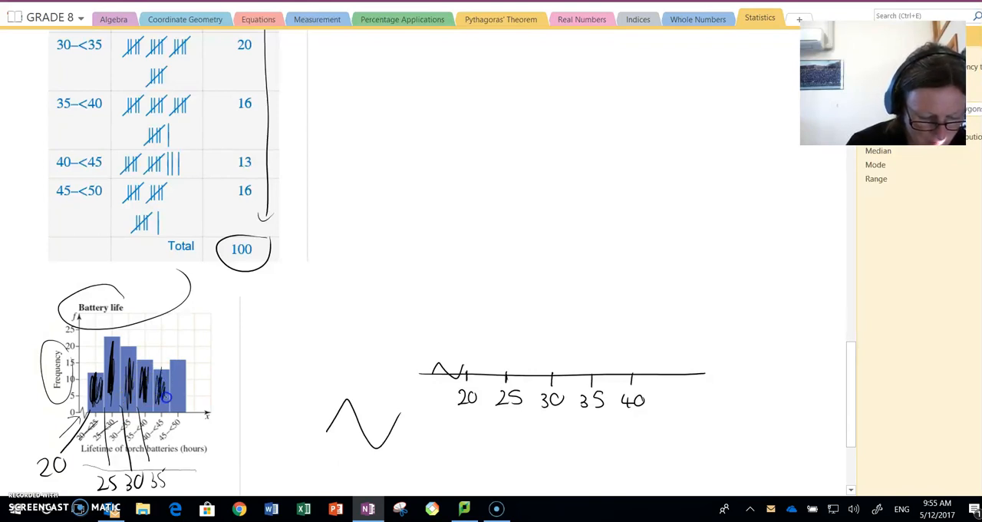
pyautogui.moveTo(178, 356)
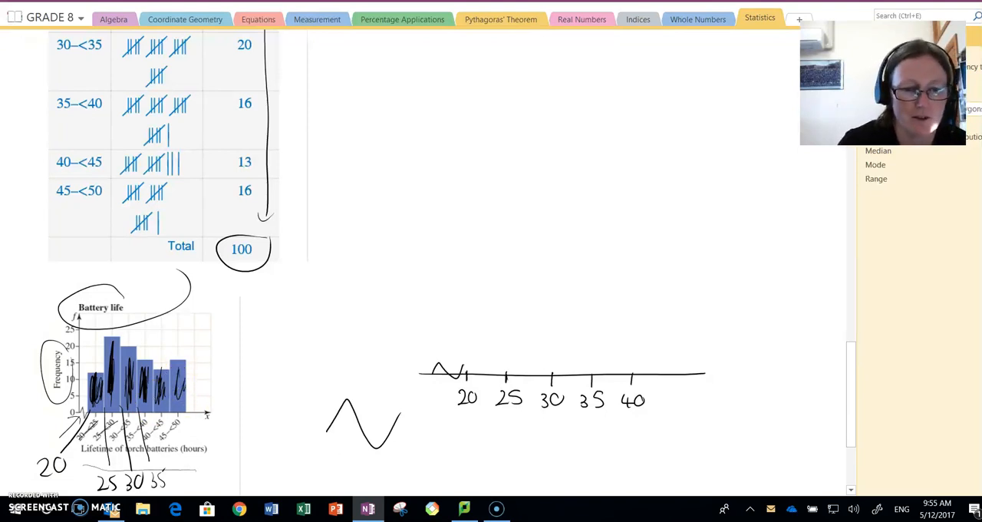
pyautogui.moveTo(709, 276)
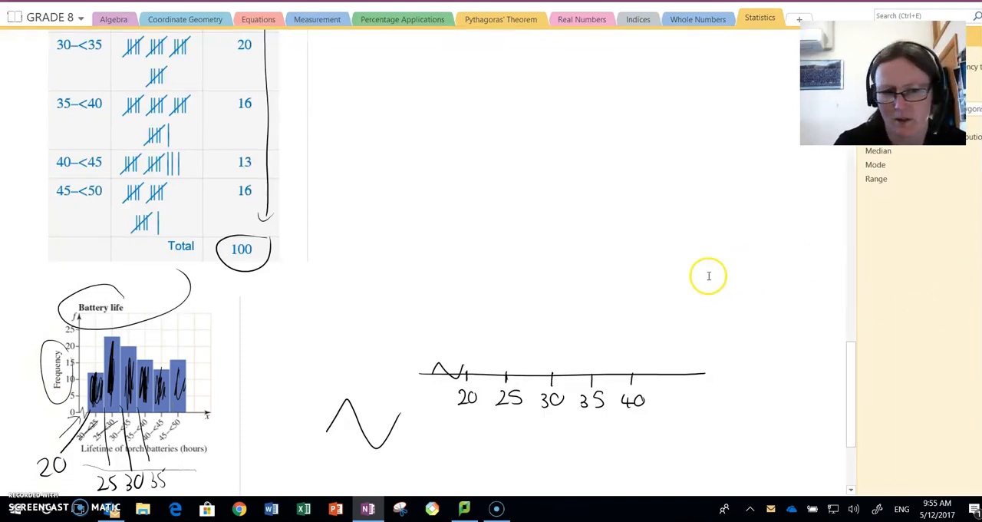
pyautogui.moveTo(850, 370)
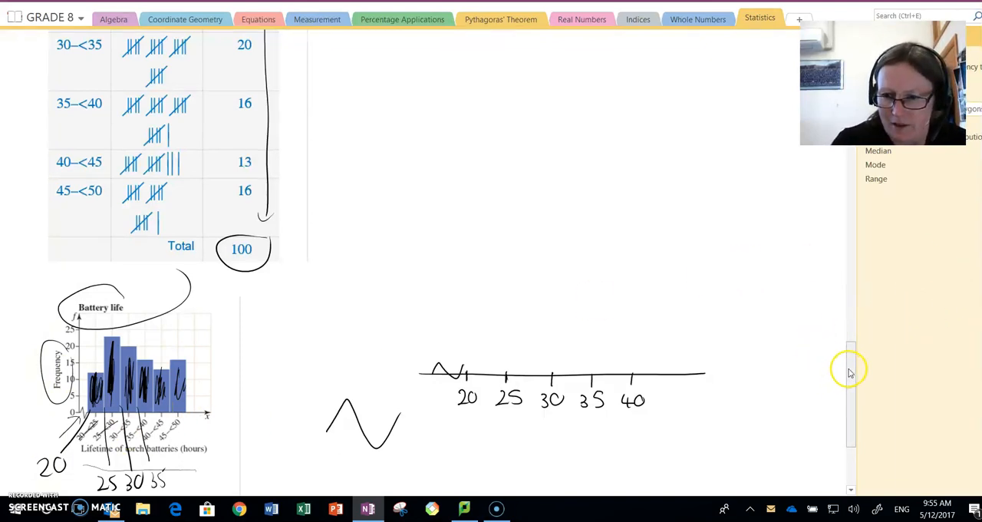
pyautogui.scroll(-3)
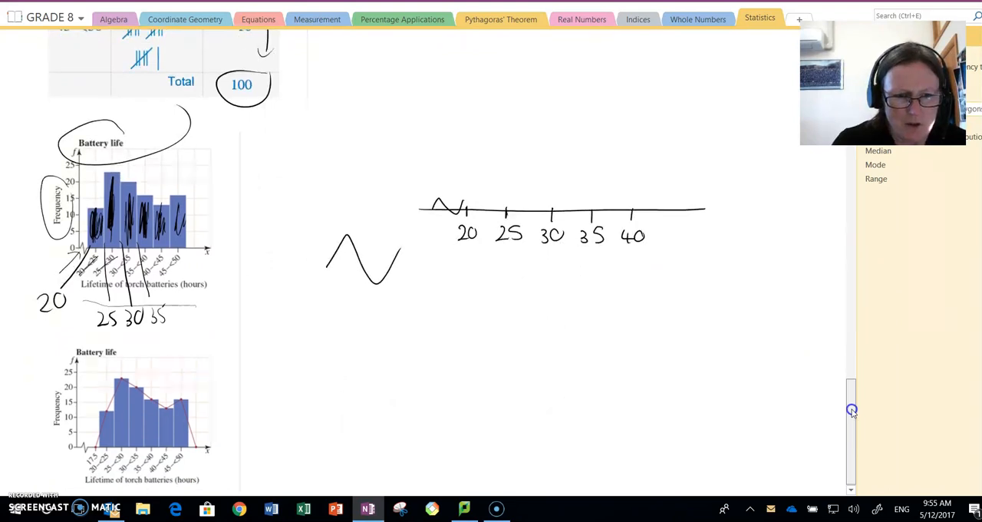